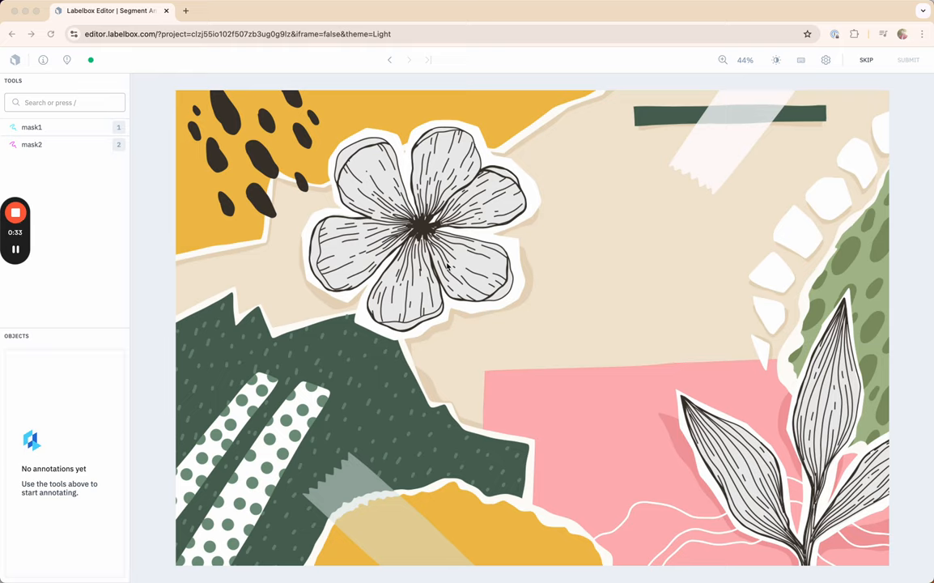
mouse_move(374, 285)
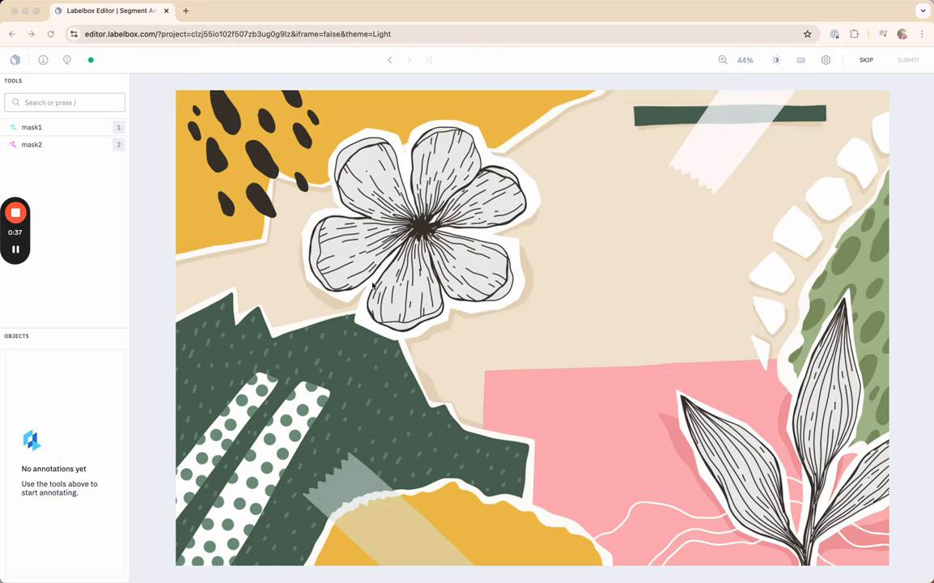
mouse_move(271, 257)
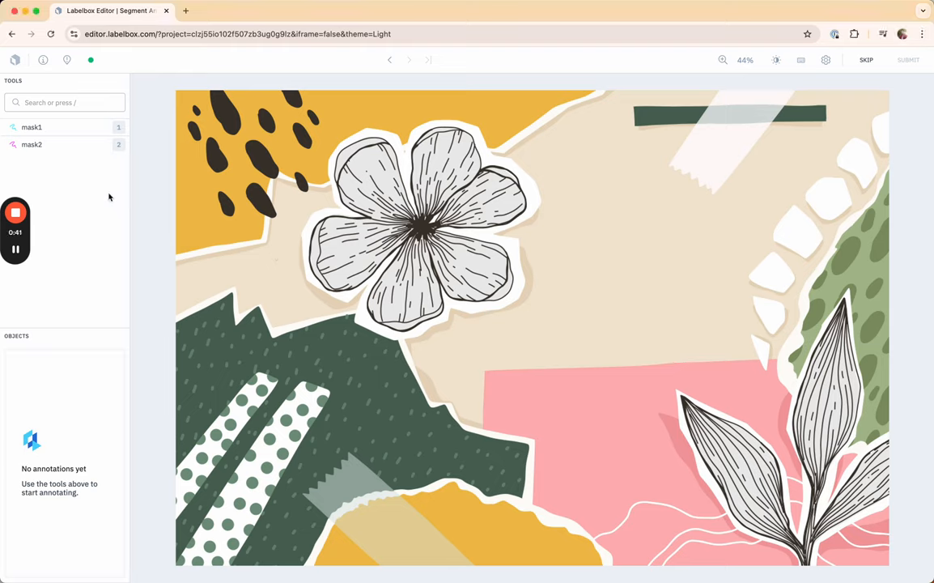
mouse_move(337, 187)
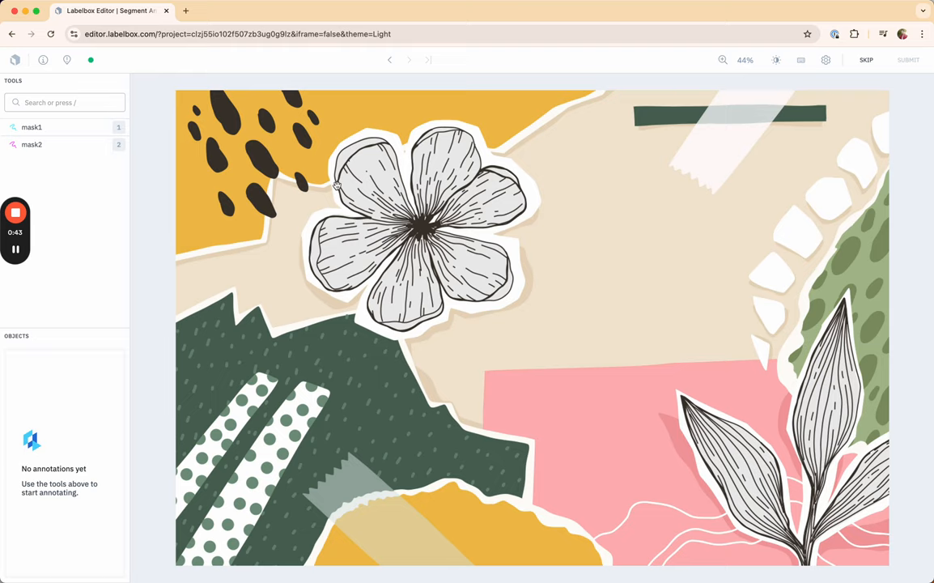
mouse_move(612, 364)
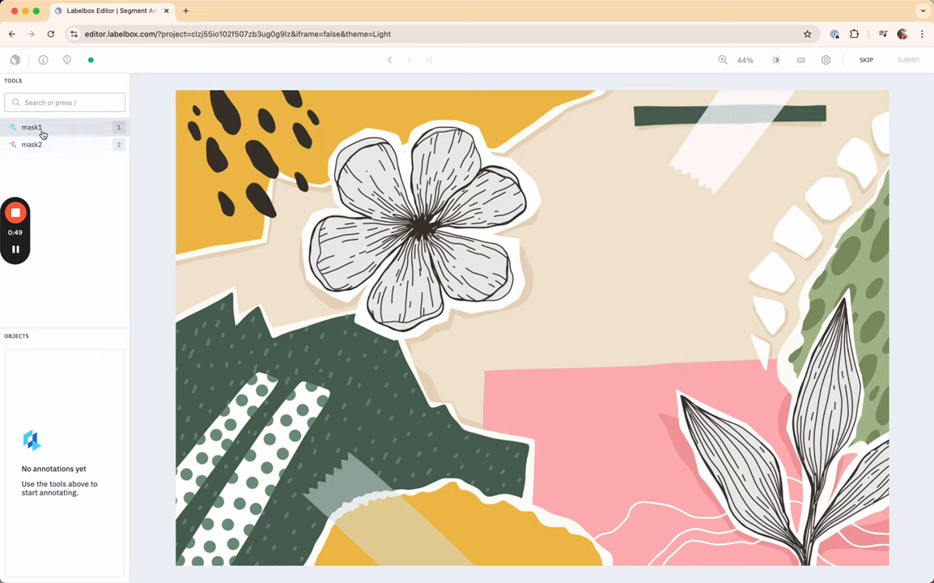
Activate the mask1 class so its drawing and auto-segment tools load.
click(33, 126)
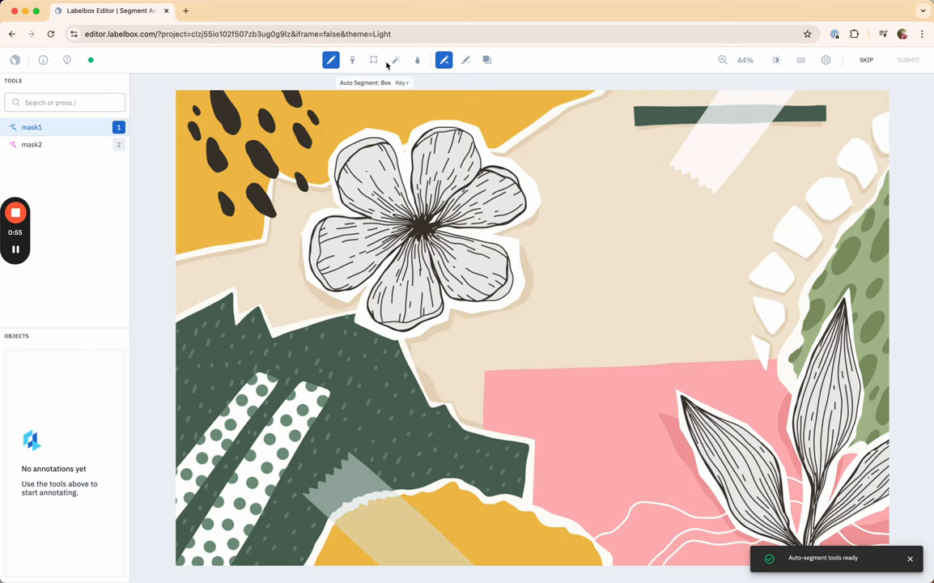
mouse_move(396, 60)
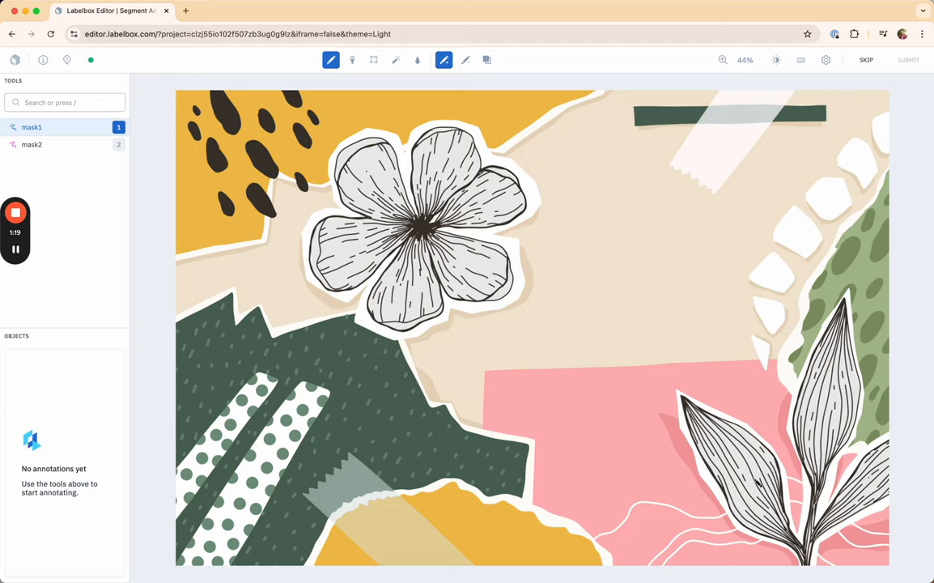
mouse_move(374, 60)
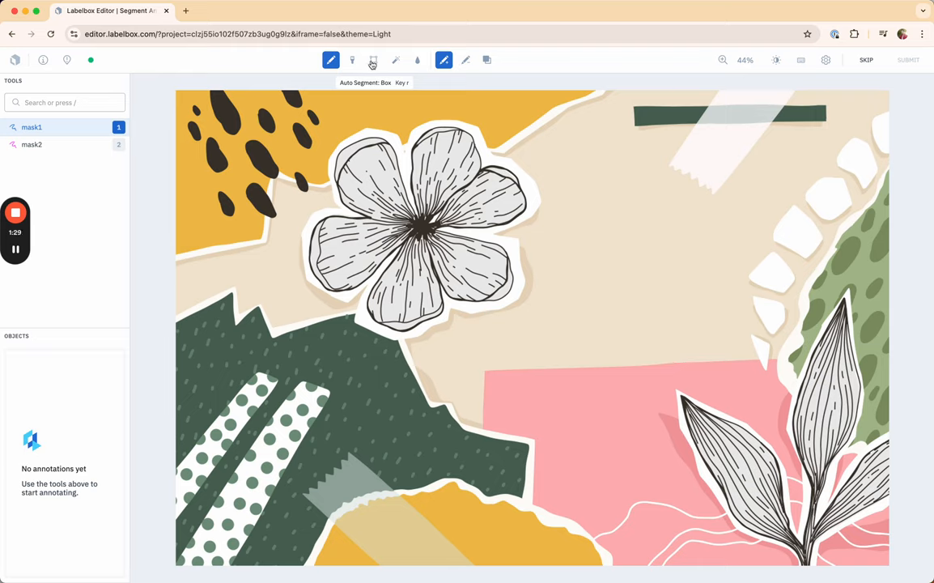
Box-auto-segment the flower region, producing a mask1 mask over the flower and stripes.
click(374, 60)
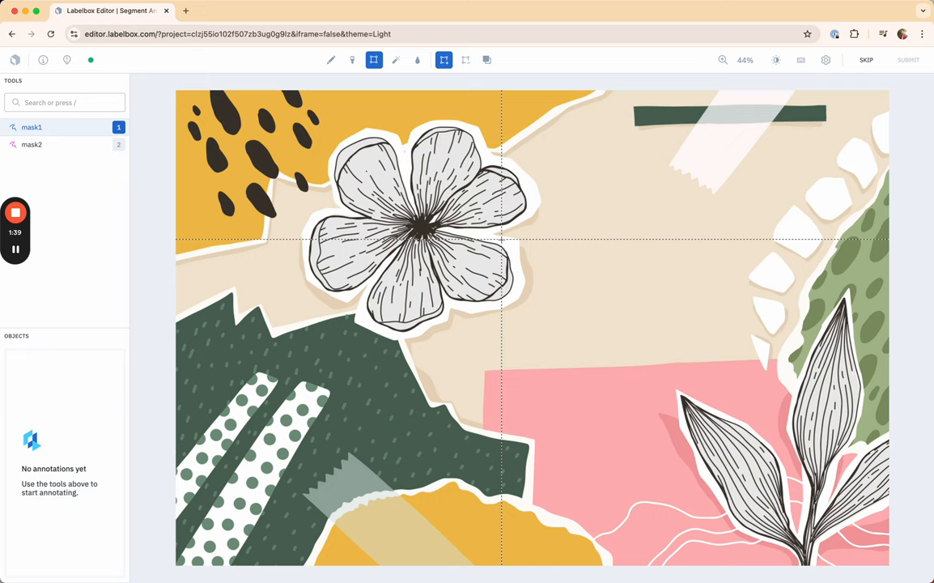
mouse_move(510, 372)
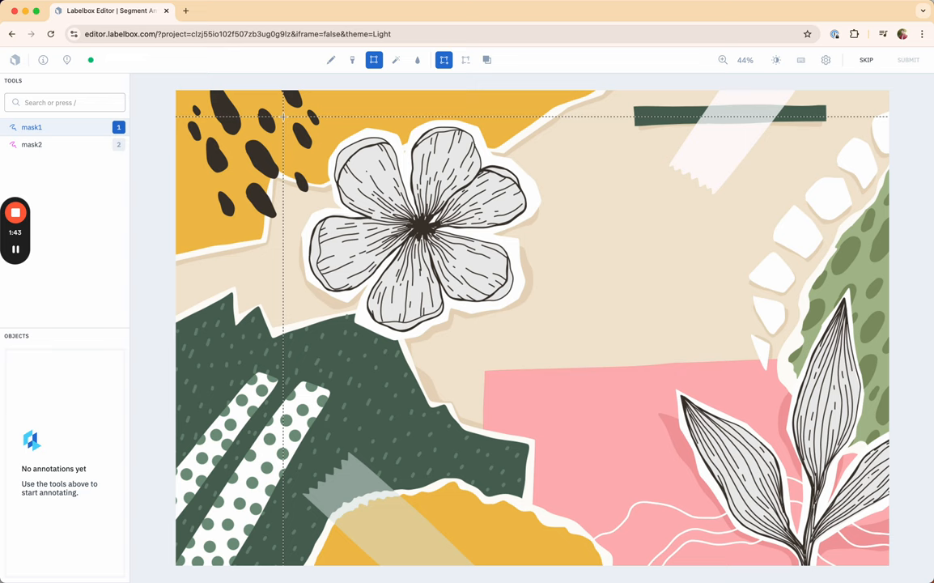
click(421, 227)
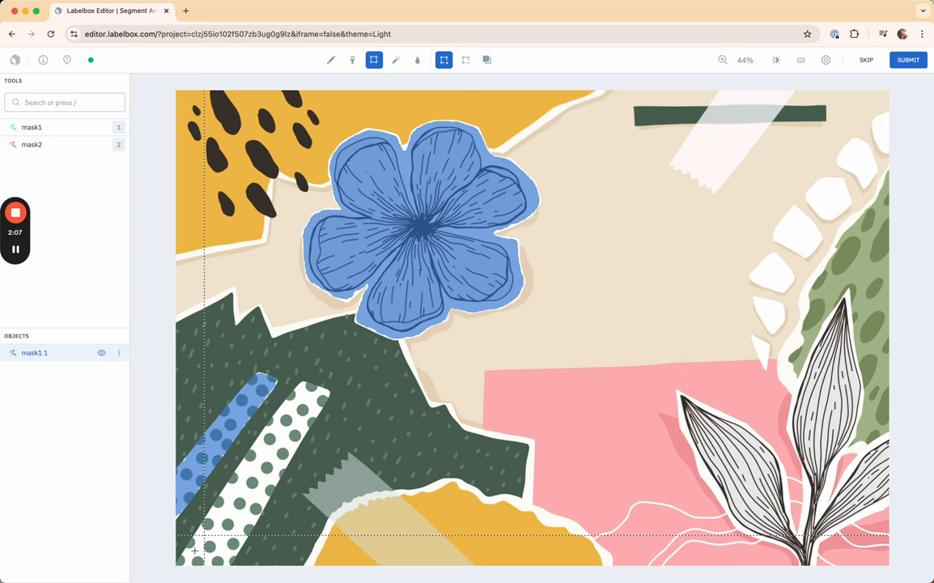
mouse_move(285, 528)
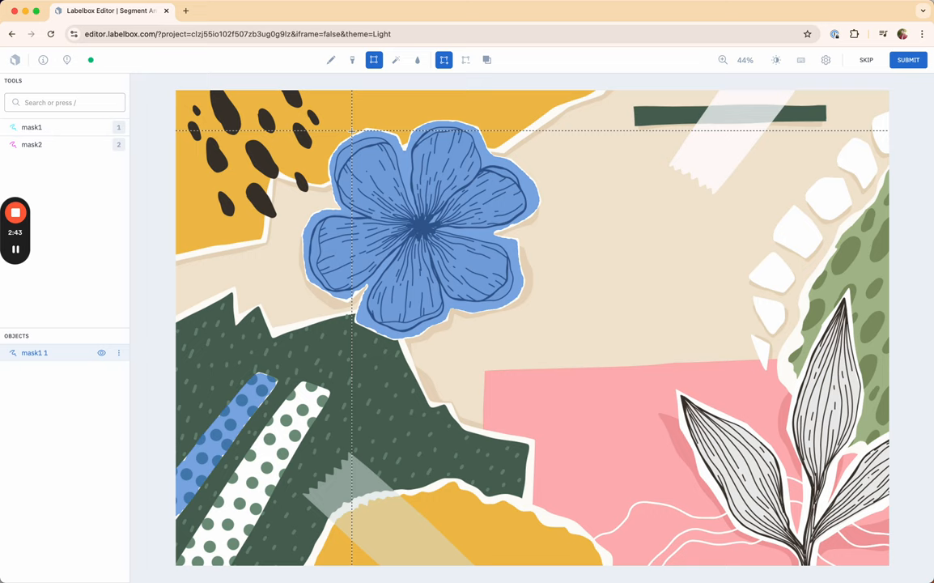
Switch to mask2 and auto-segment the dark dots at top left as a mask2 object.
click(32, 145)
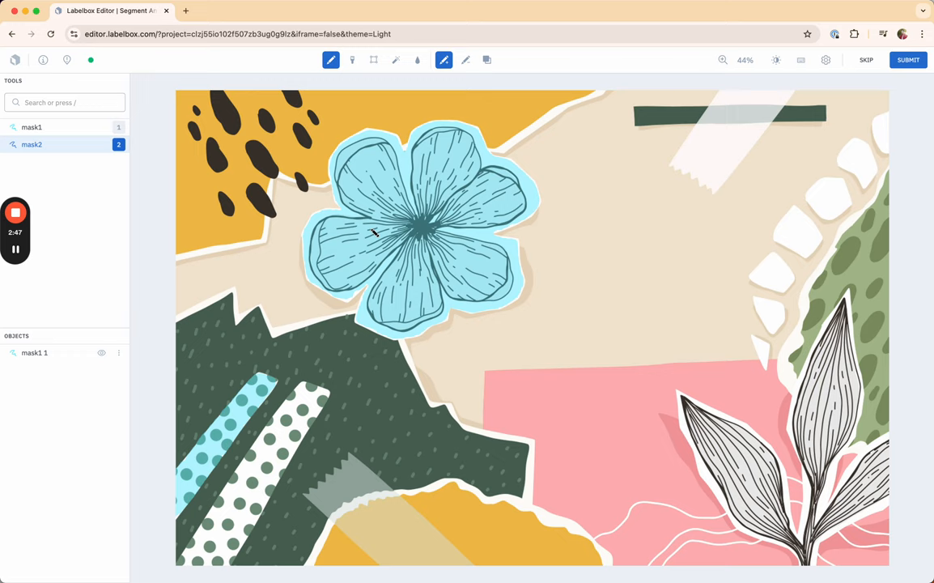
click(373, 59)
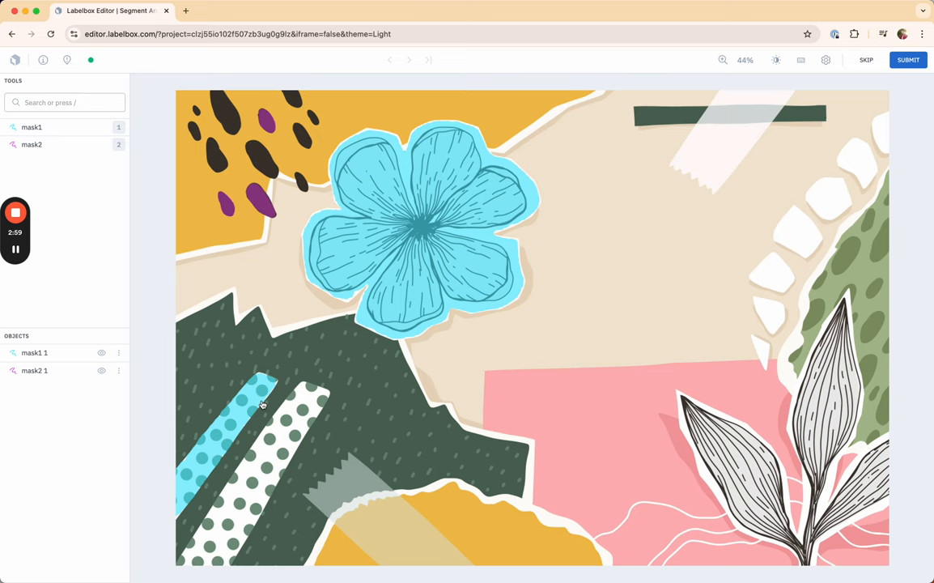
mouse_move(444, 275)
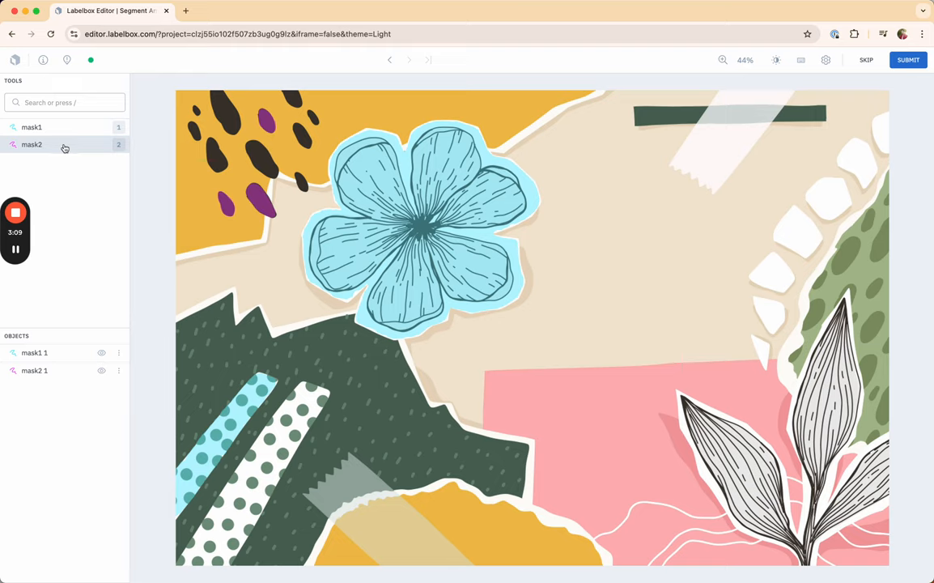
Reactivate the mask1 class with auto-segmenting ready.
click(32, 126)
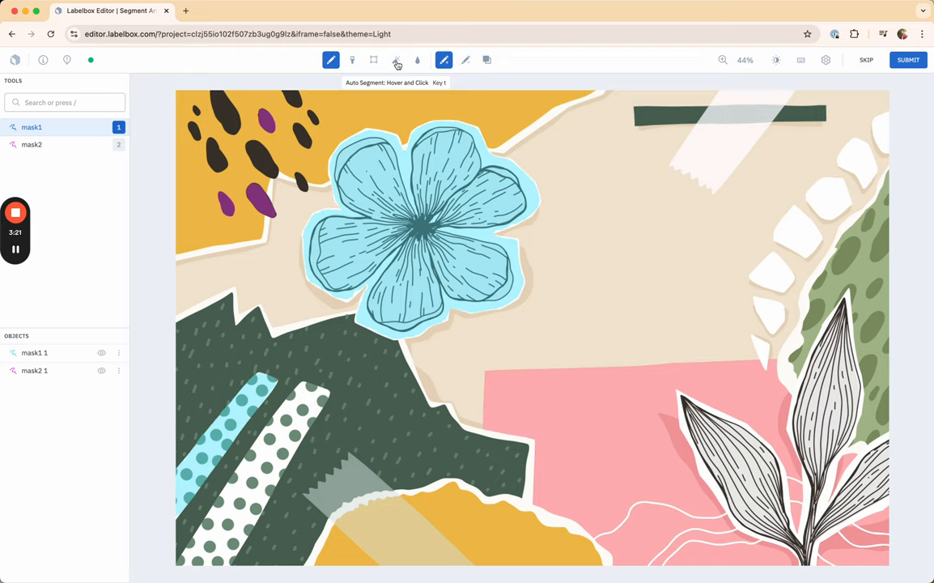
Hover-and-click auto-segment the white pebbles at right, adding a small second mask1 object.
click(395, 60)
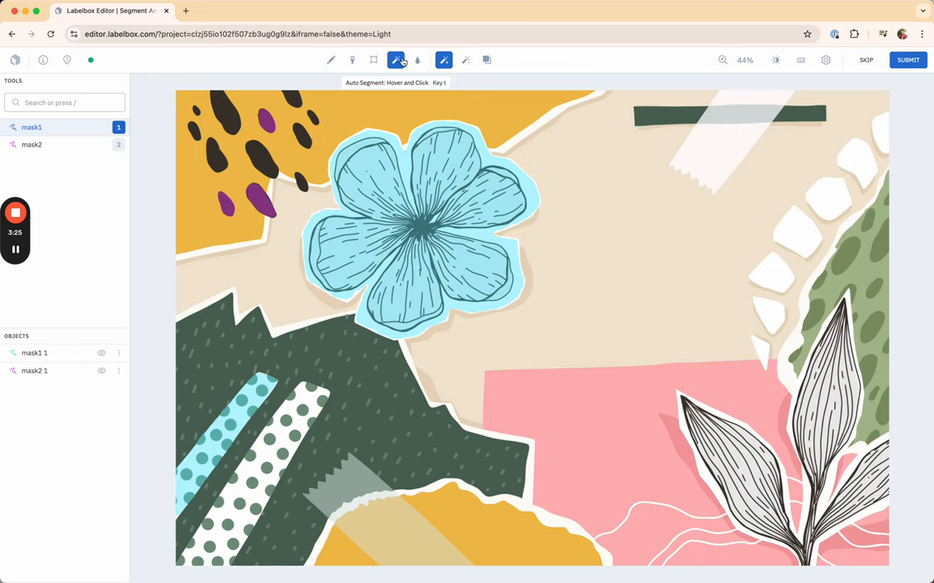
click(580, 397)
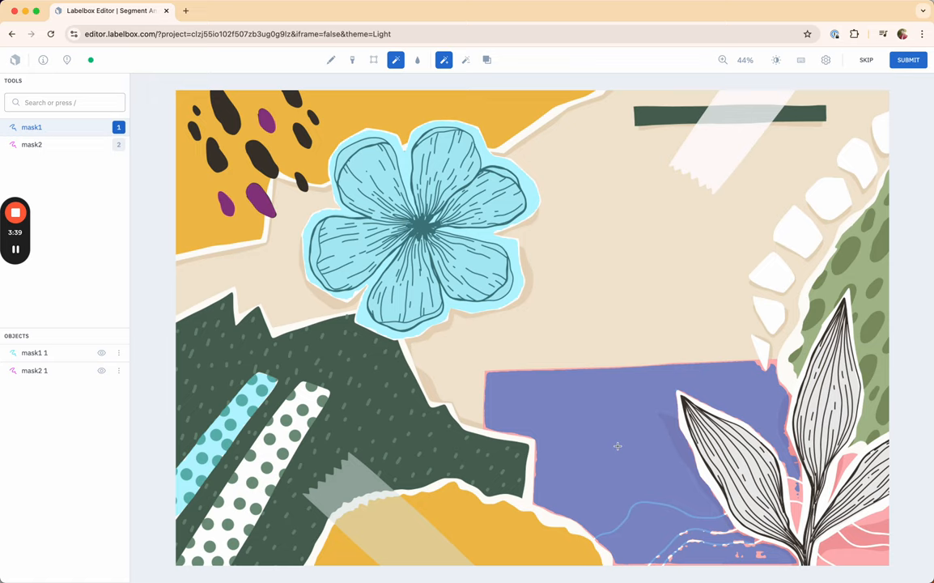
mouse_move(635, 326)
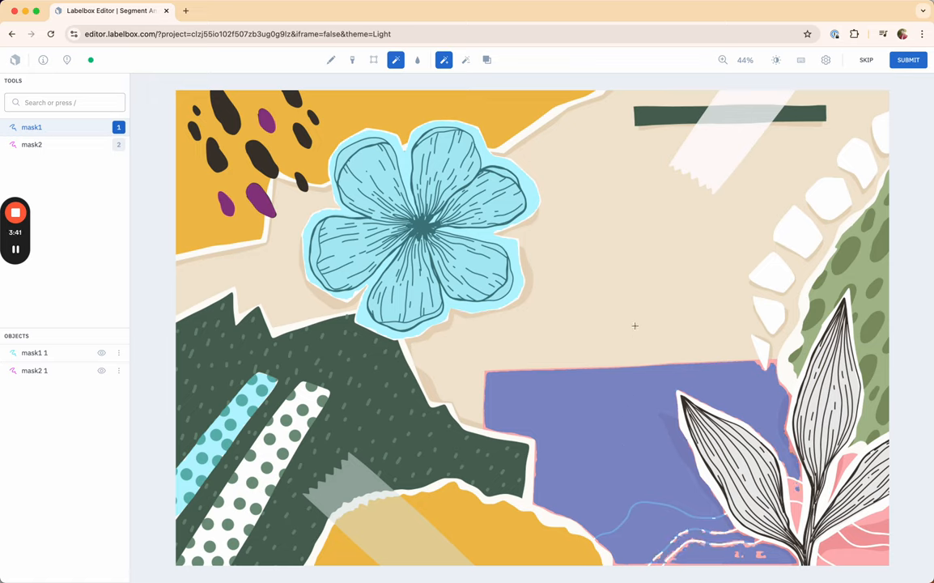
click(774, 275)
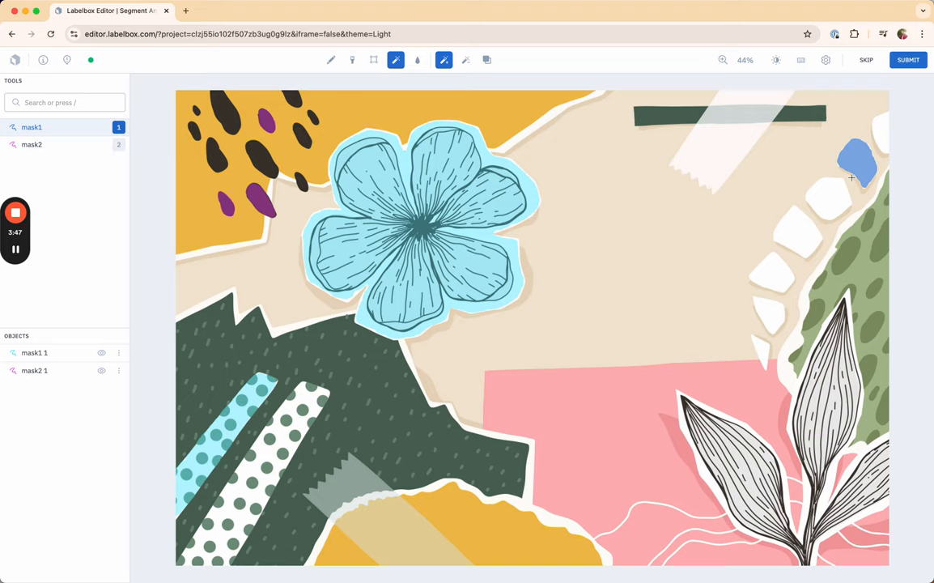
drag(855, 162, 796, 235)
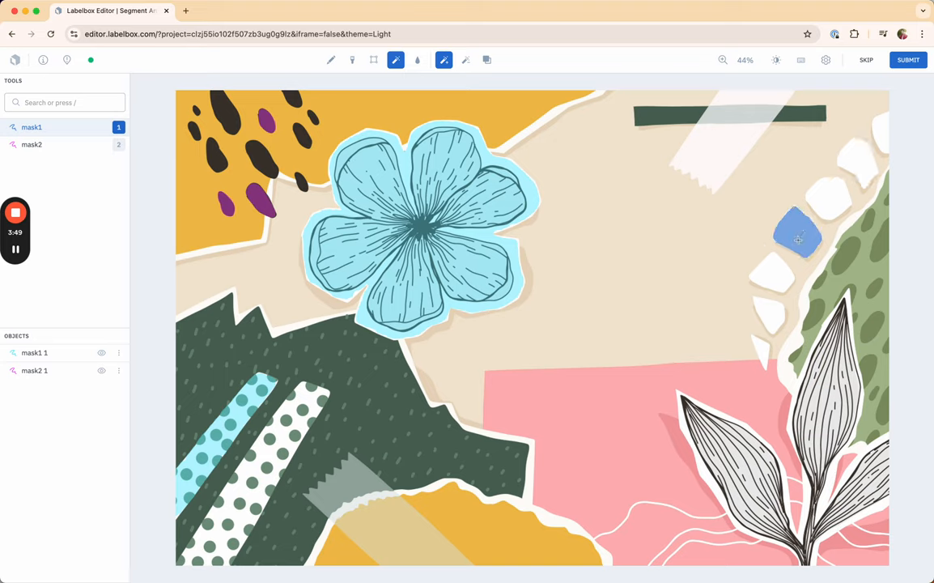
drag(797, 235, 774, 272)
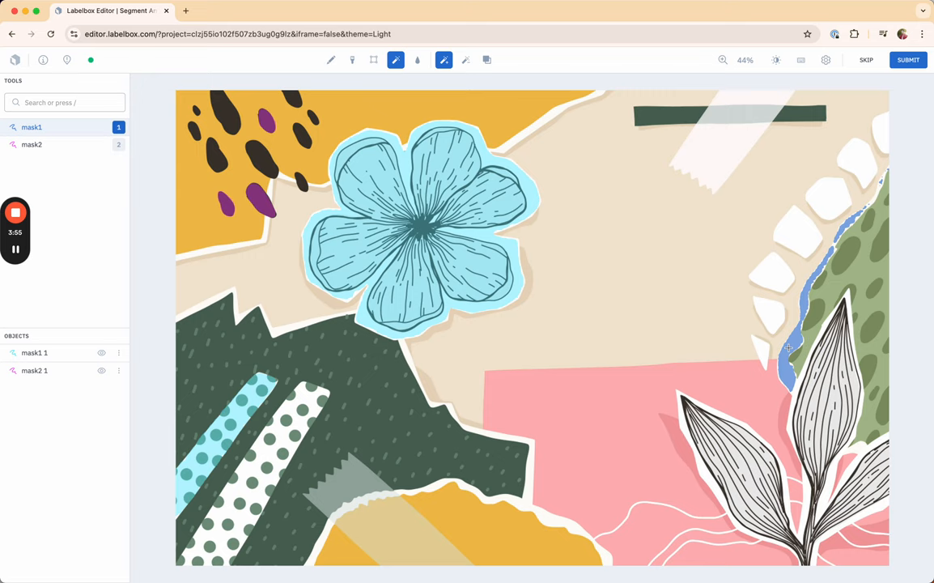
click(590, 288)
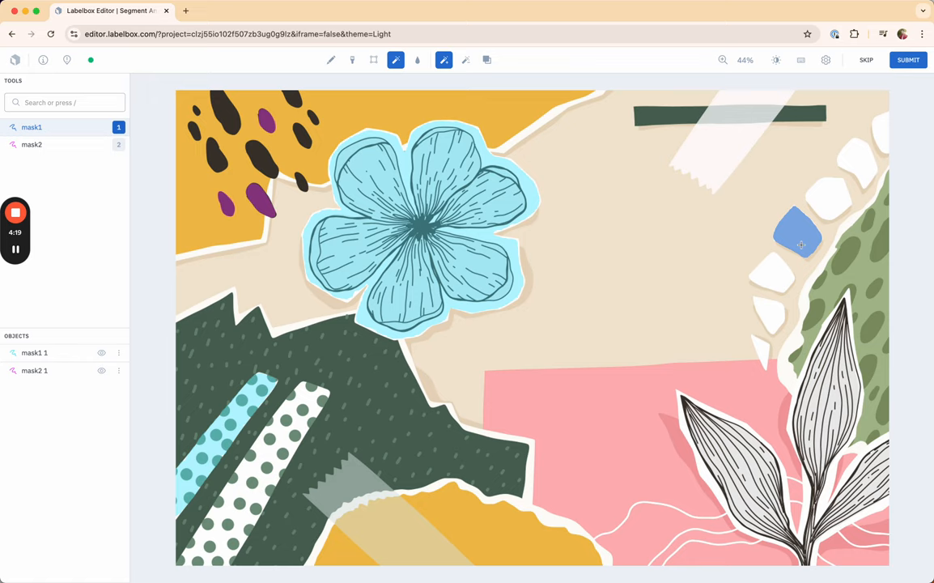
drag(797, 235, 761, 353)
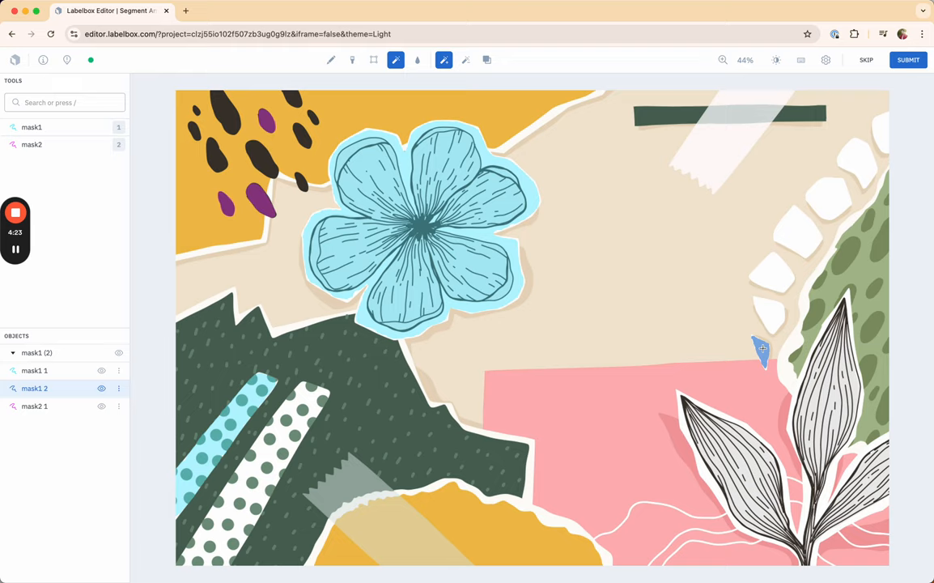
mouse_move(764, 350)
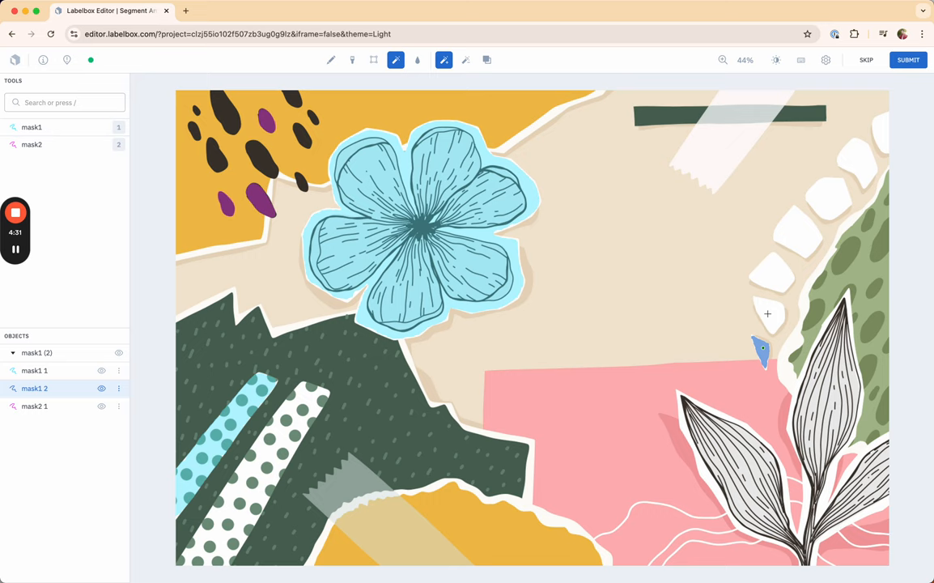
click(768, 314)
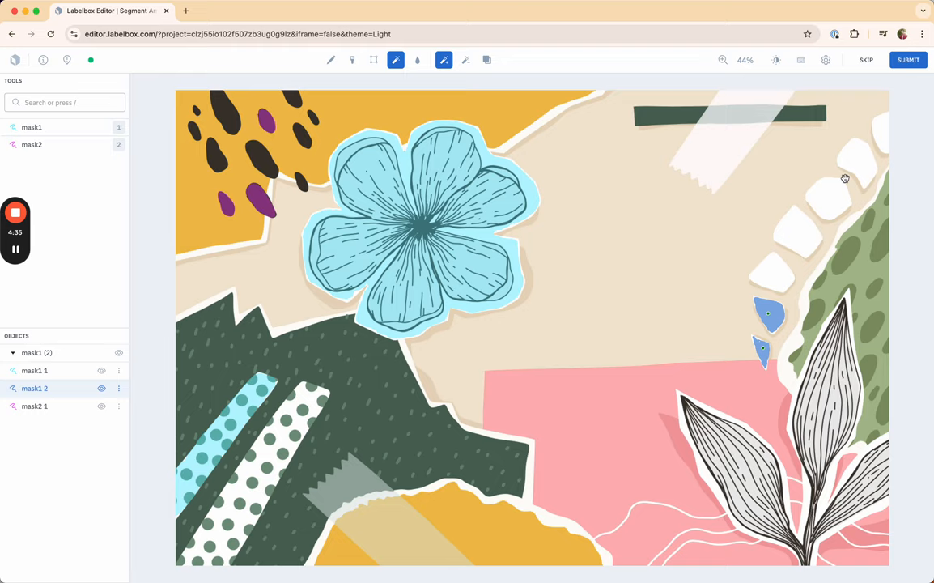
click(13, 353)
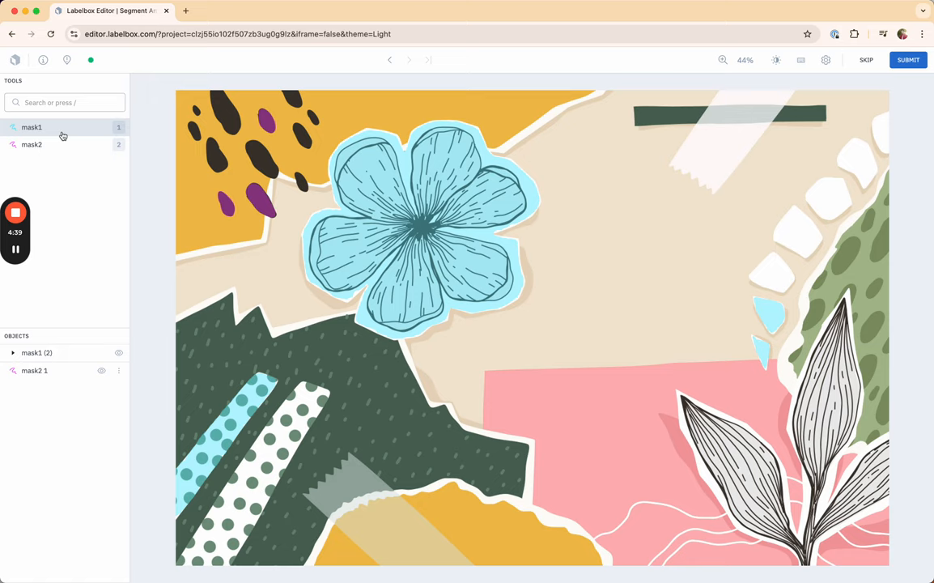
Under mask2, hover-and-click segment two white pebbles at right as new mask2 objects.
click(32, 144)
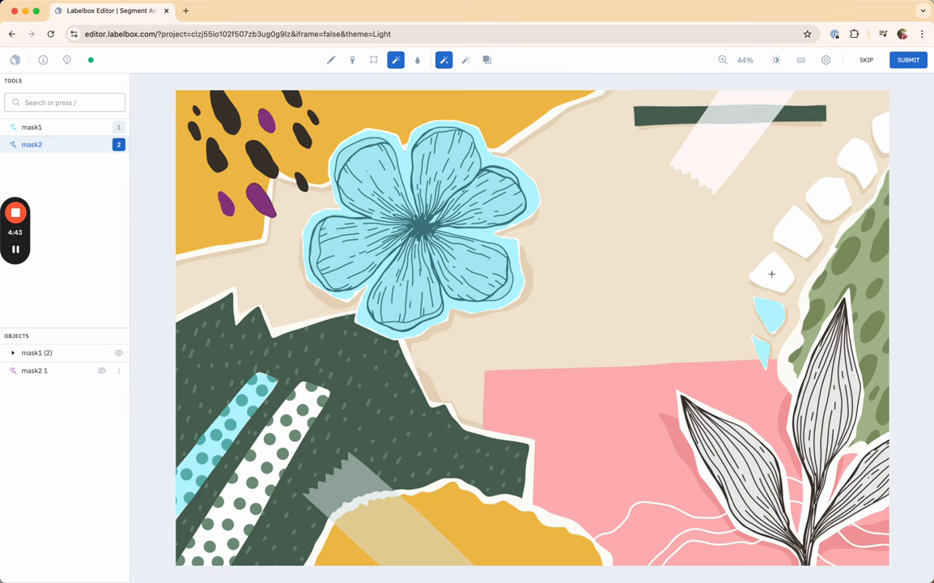
click(770, 274)
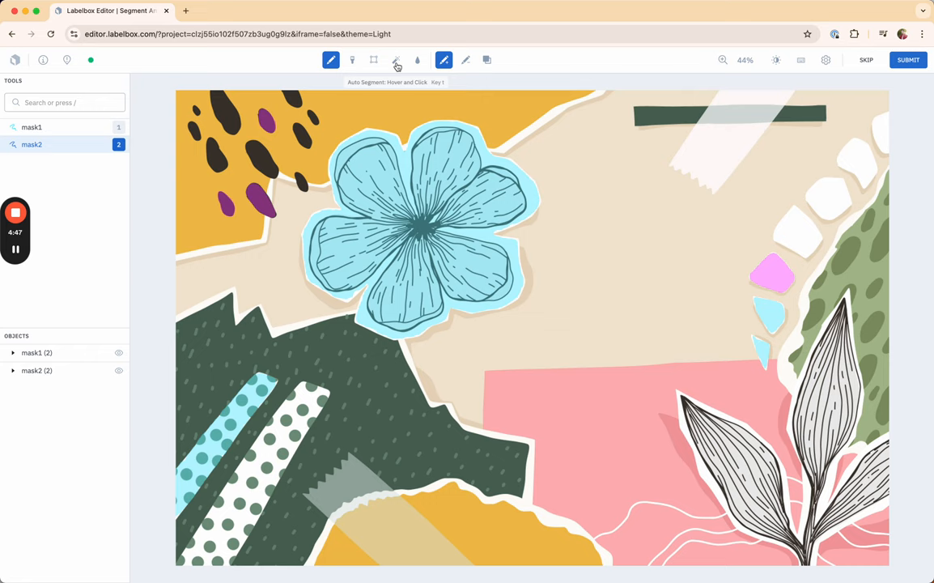
click(798, 230)
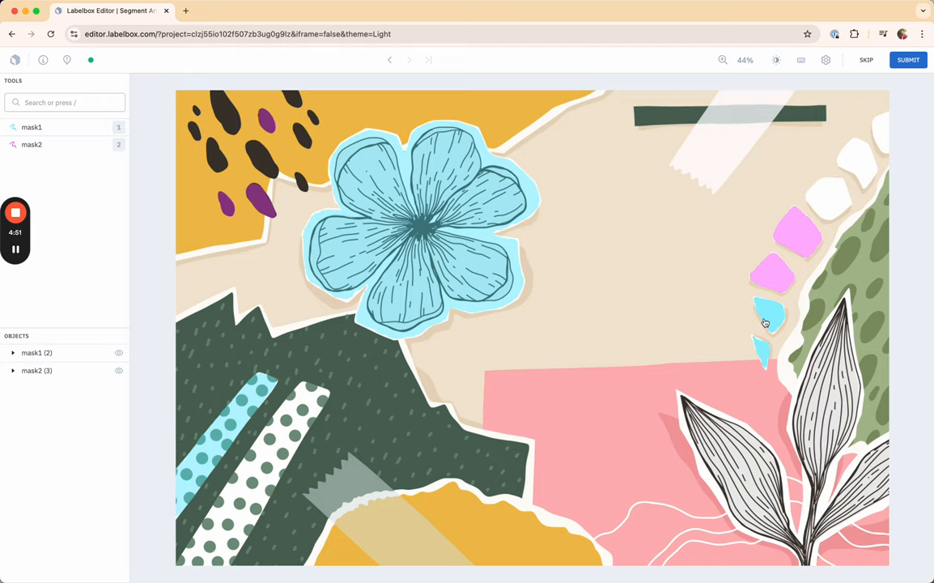
mouse_move(761, 358)
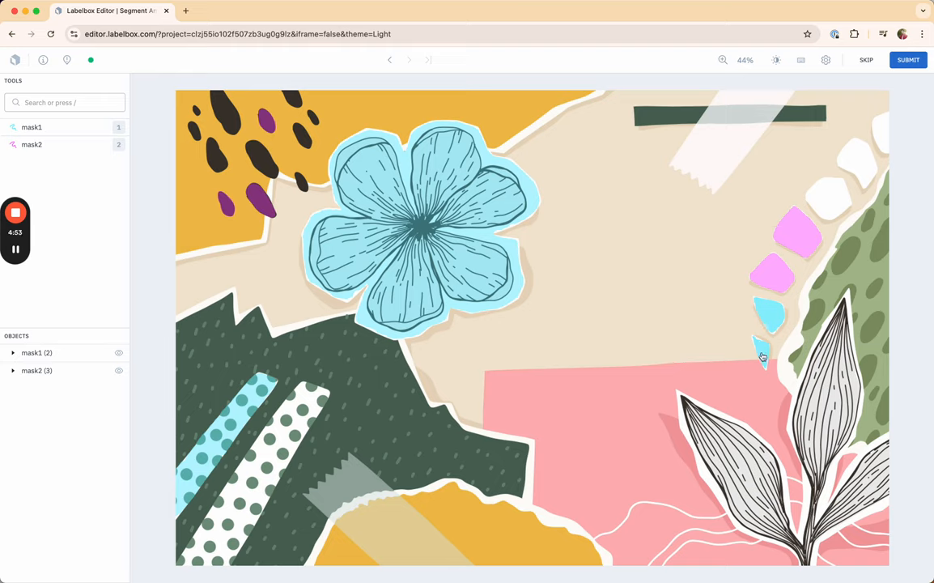
mouse_move(780, 327)
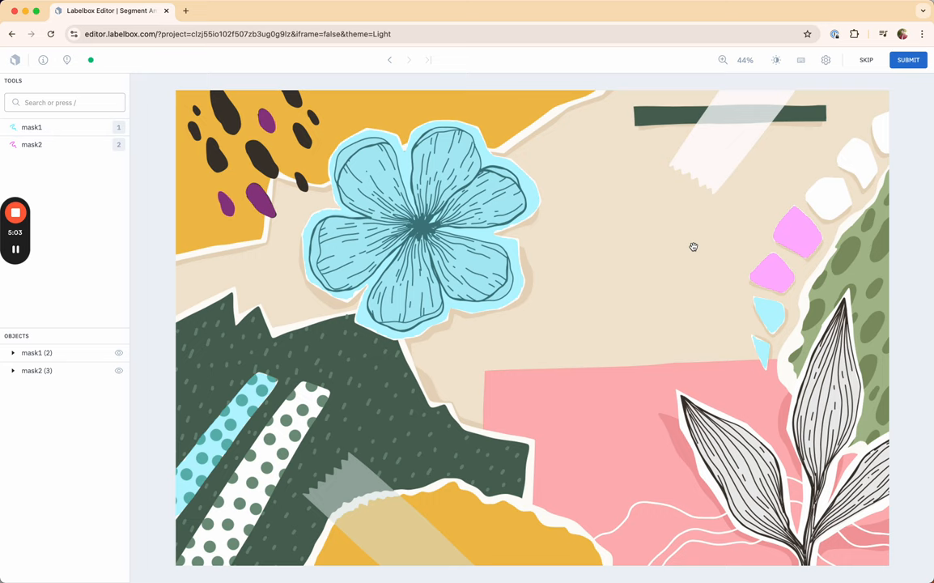
Under mask2, auto-segment the lower-right leaf drawing as the fourth mask2 object.
click(32, 144)
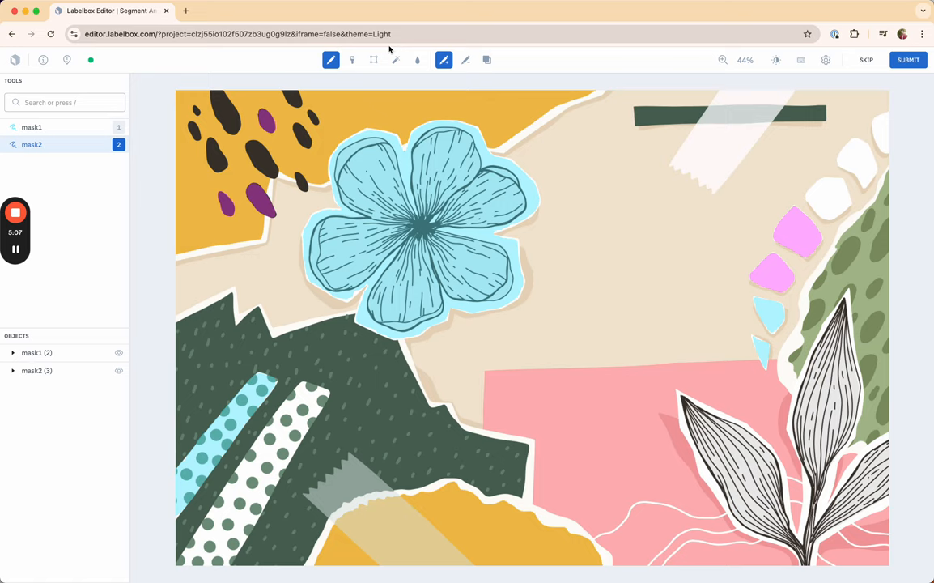
click(395, 60)
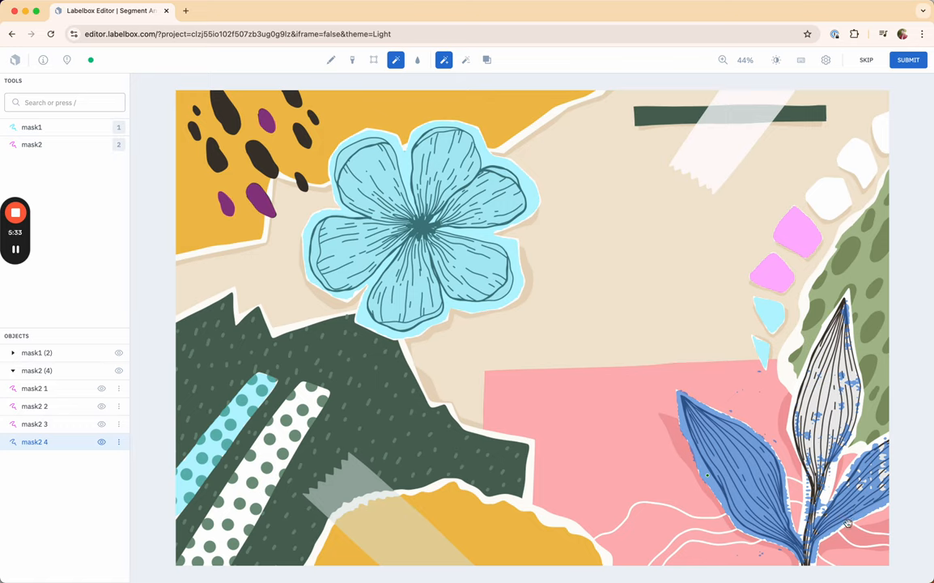
mouse_move(543, 196)
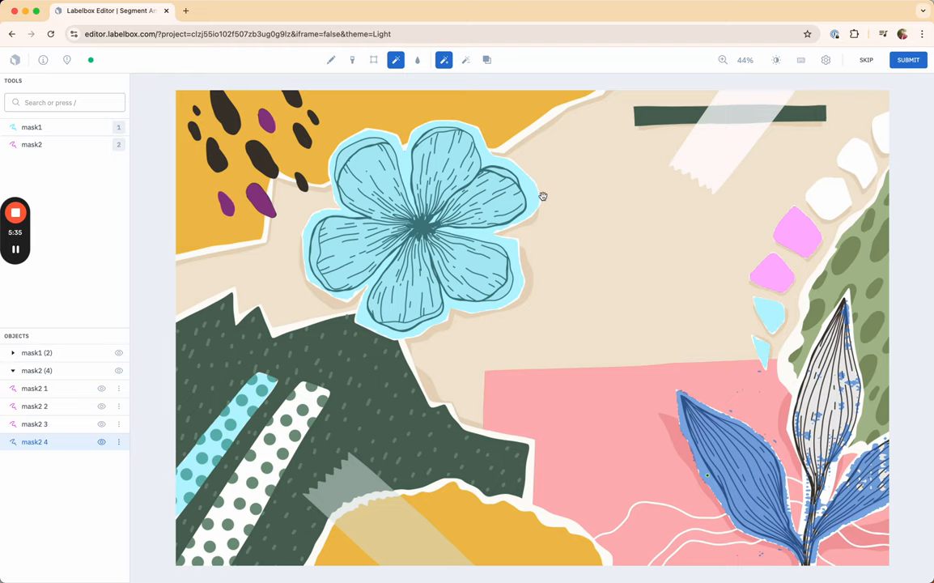
mouse_move(495, 120)
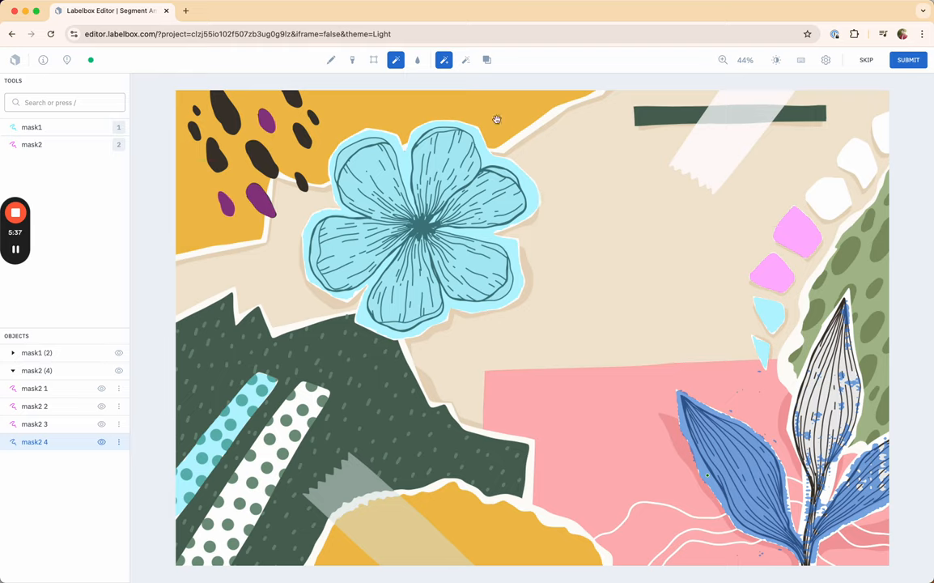
mouse_move(459, 68)
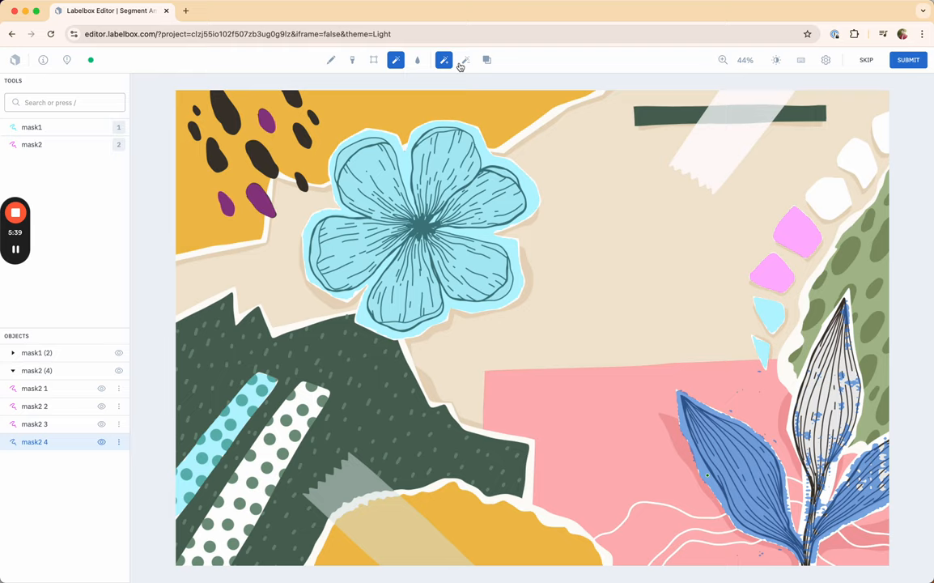
mouse_move(466, 60)
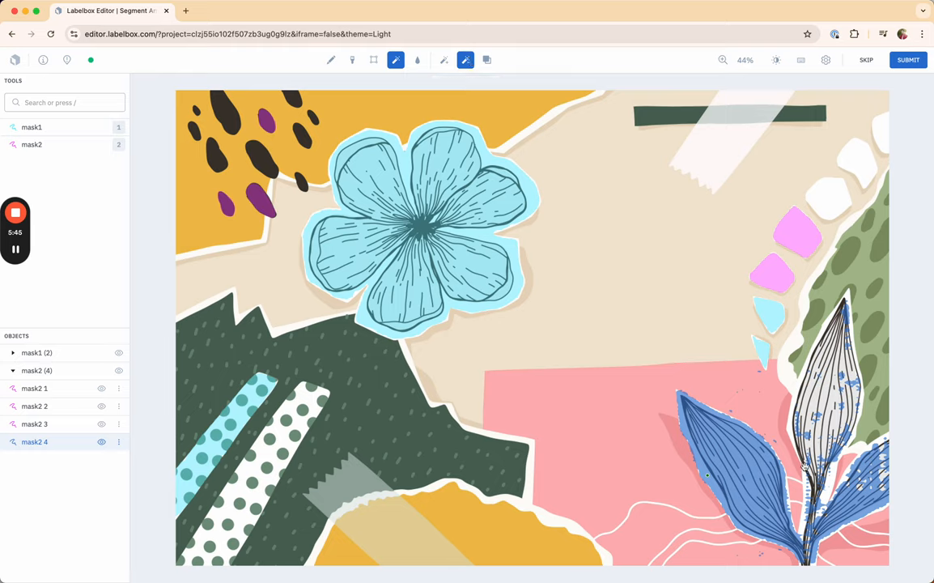
mouse_move(850, 502)
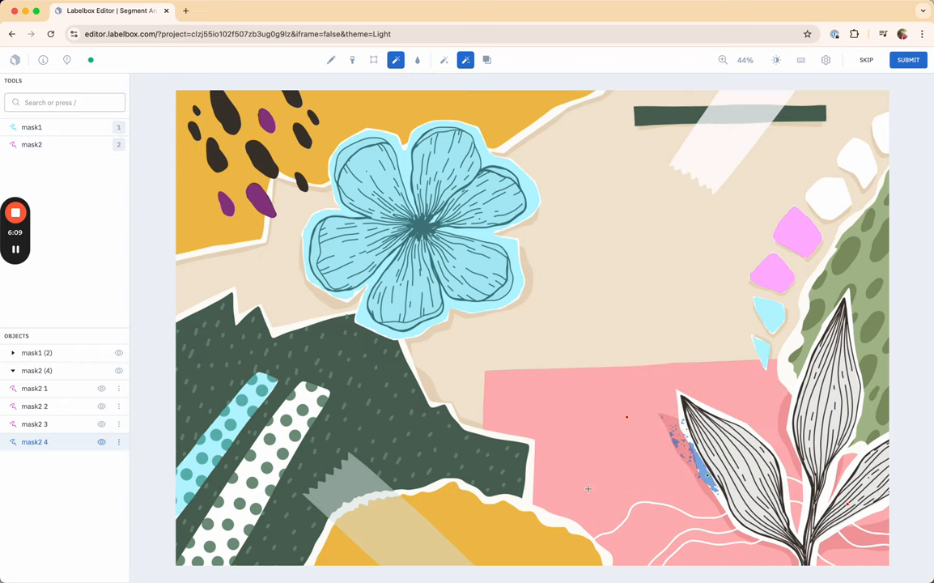
mouse_move(699, 456)
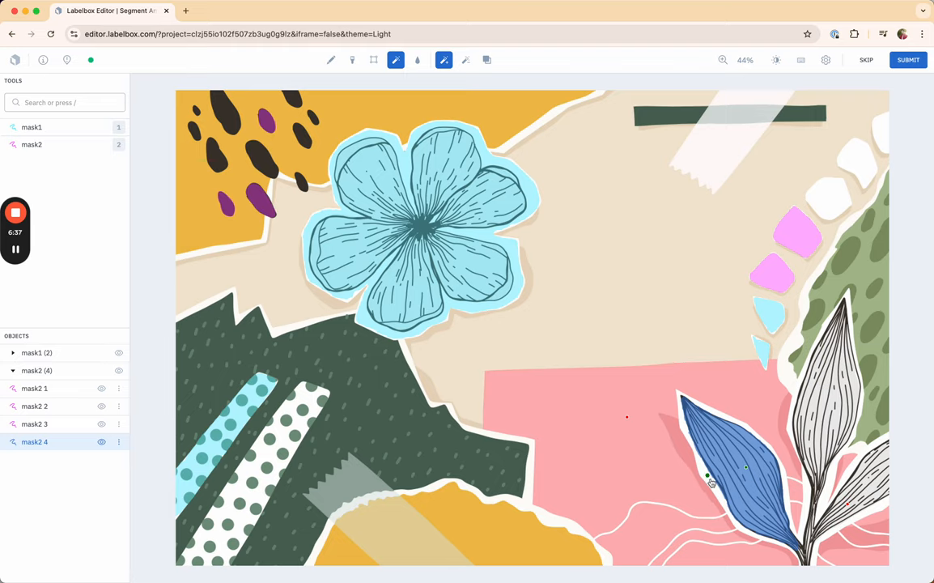
mouse_move(849, 505)
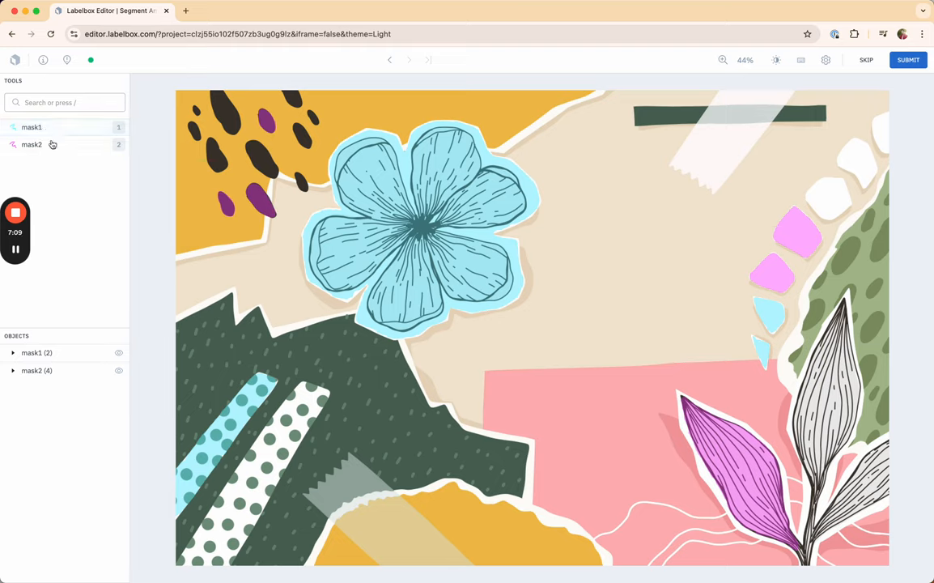
Select mask1 and arm box-based auto-segmentation for the next label.
click(32, 126)
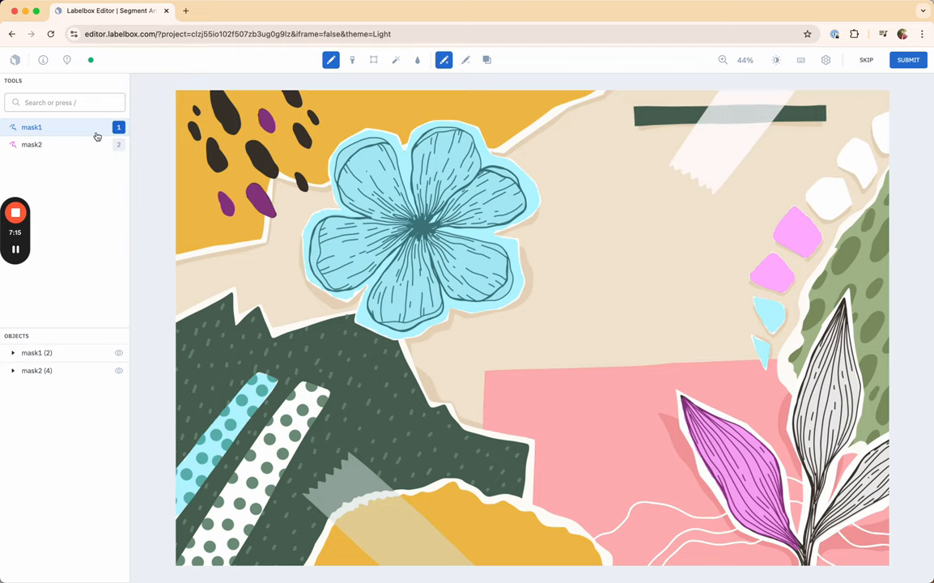
mouse_move(376, 65)
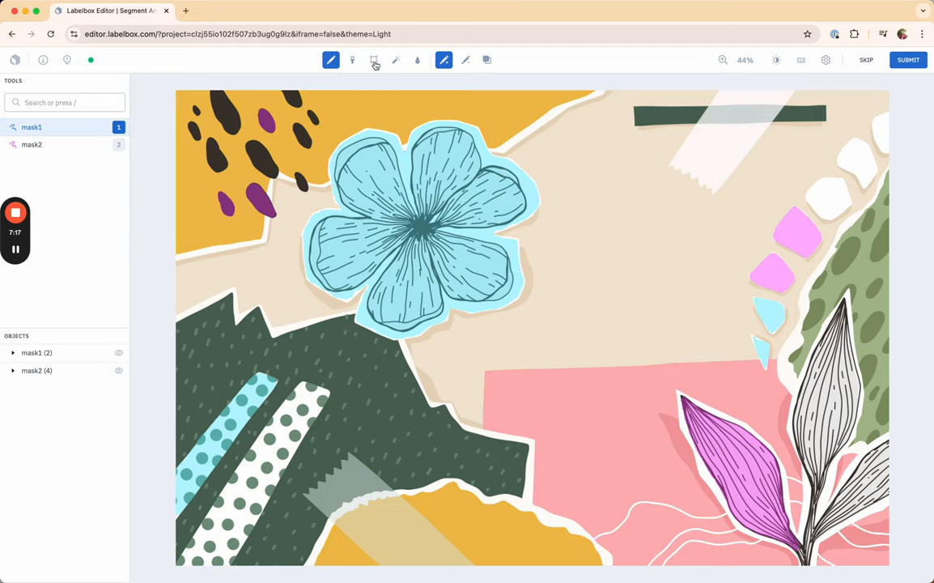
mouse_move(375, 60)
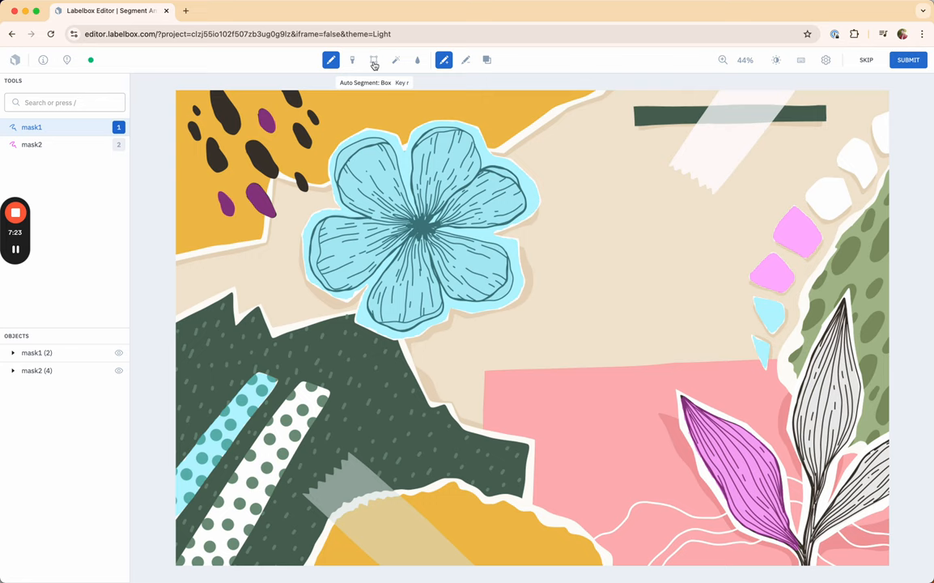
click(374, 60)
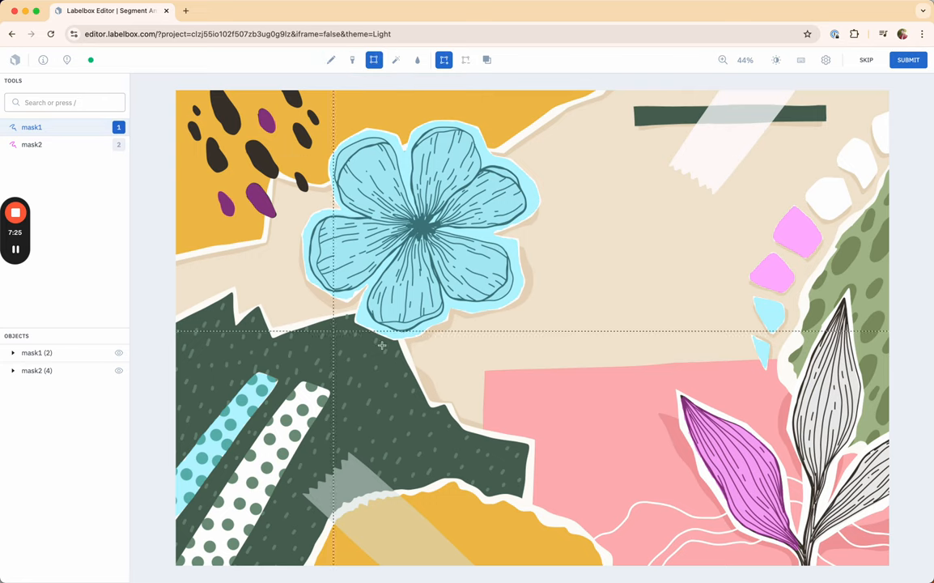